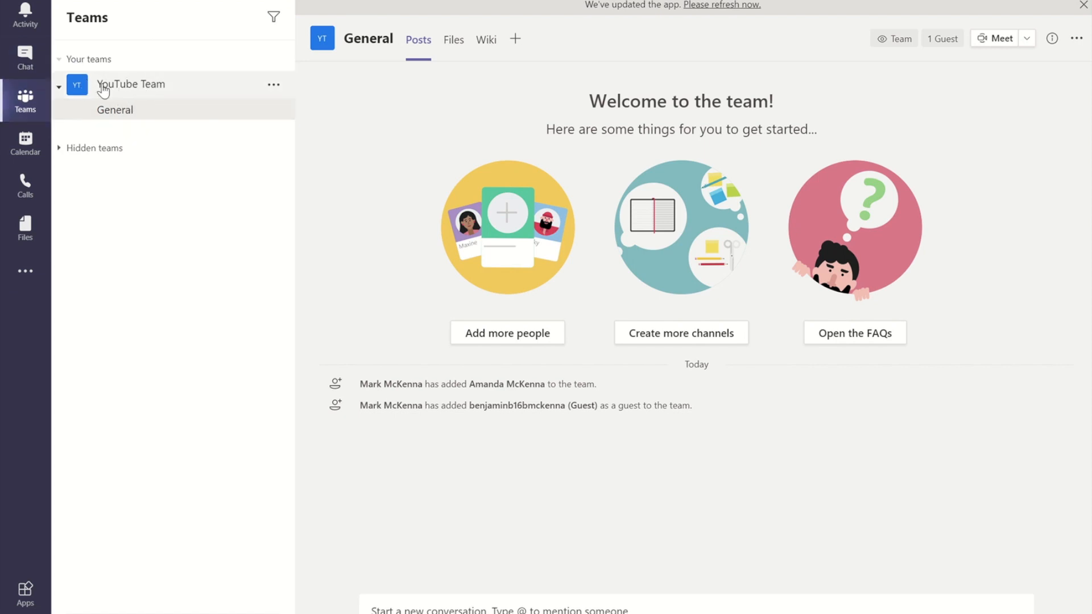
{"action": "mouse_move", "coordinate": [176, 115]}
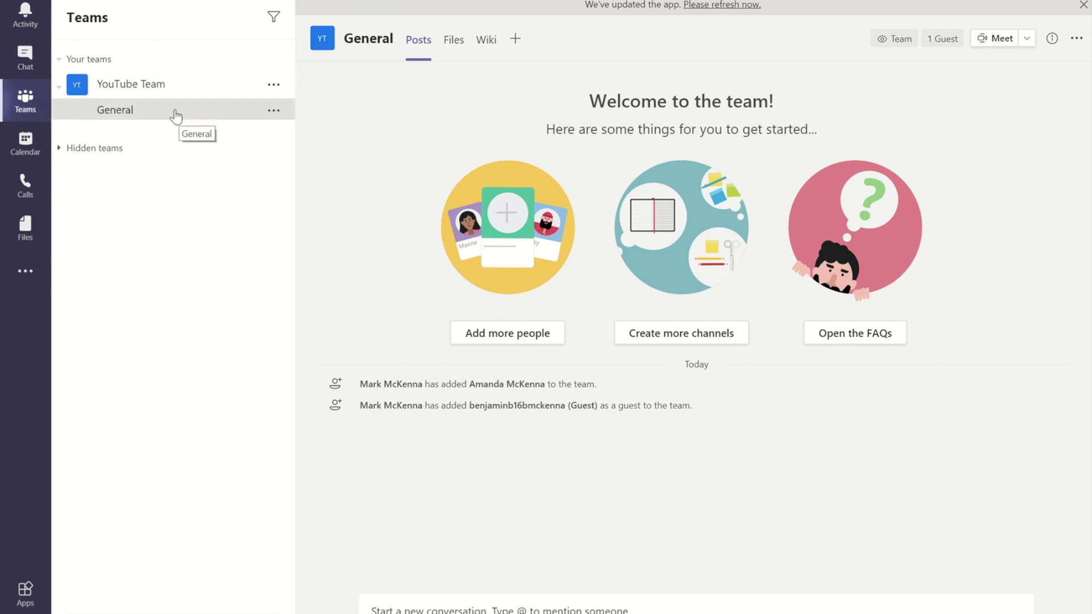
{"action": "mouse_move", "coordinate": [178, 109]}
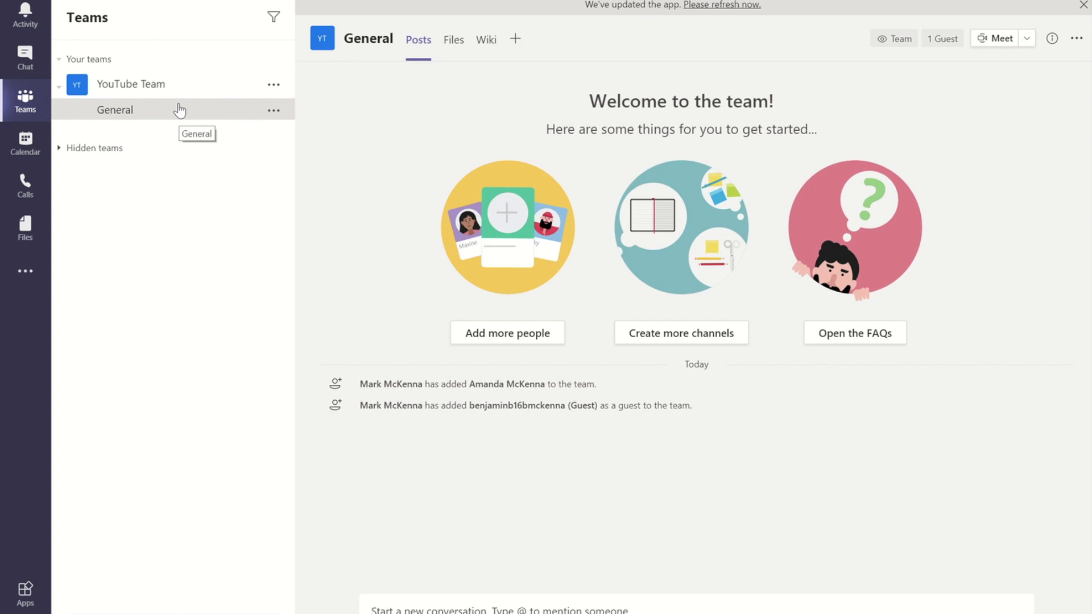
Step: Add a standard channel named 'Edit Project' to YouTube Team
{"action": "left_click", "coordinate": [274, 85]}
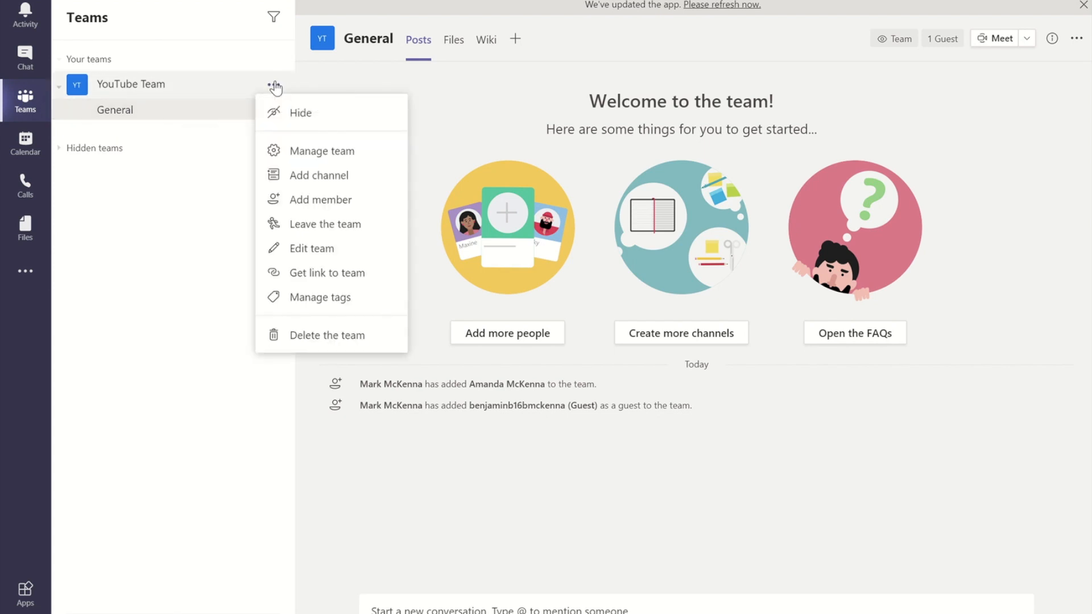
{"action": "mouse_move", "coordinate": [328, 174]}
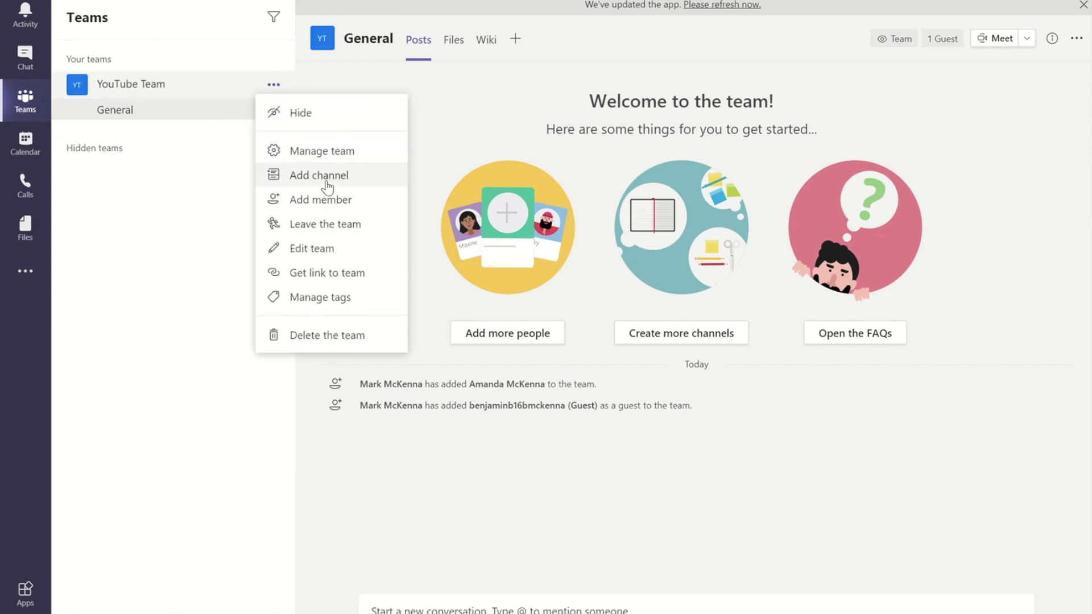
{"action": "left_click", "coordinate": [320, 174]}
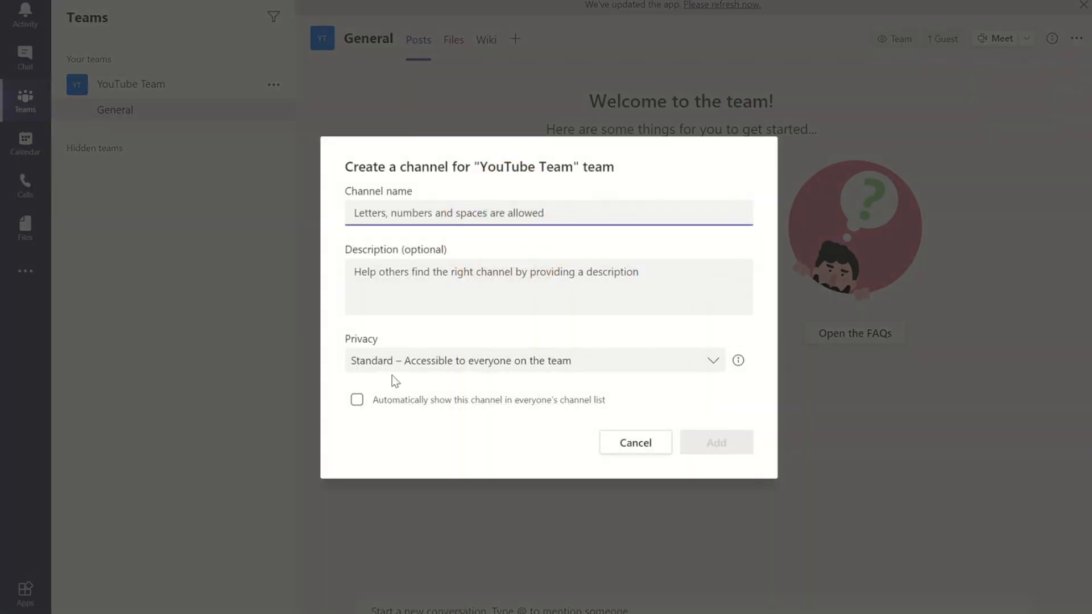
{"action": "type", "text": "Edit Project"}
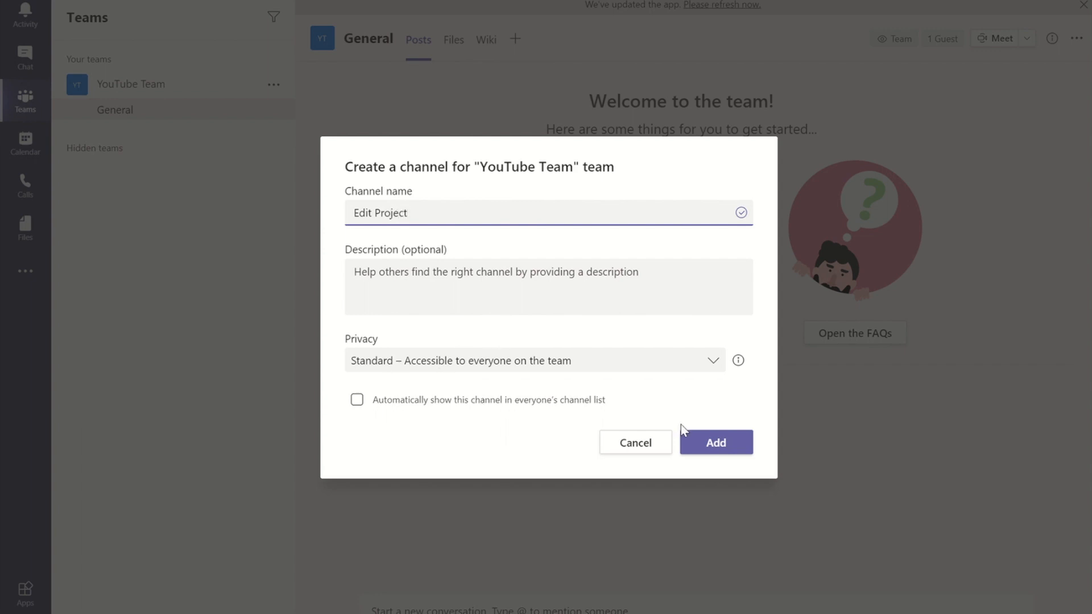
{"action": "left_click", "coordinate": [715, 443]}
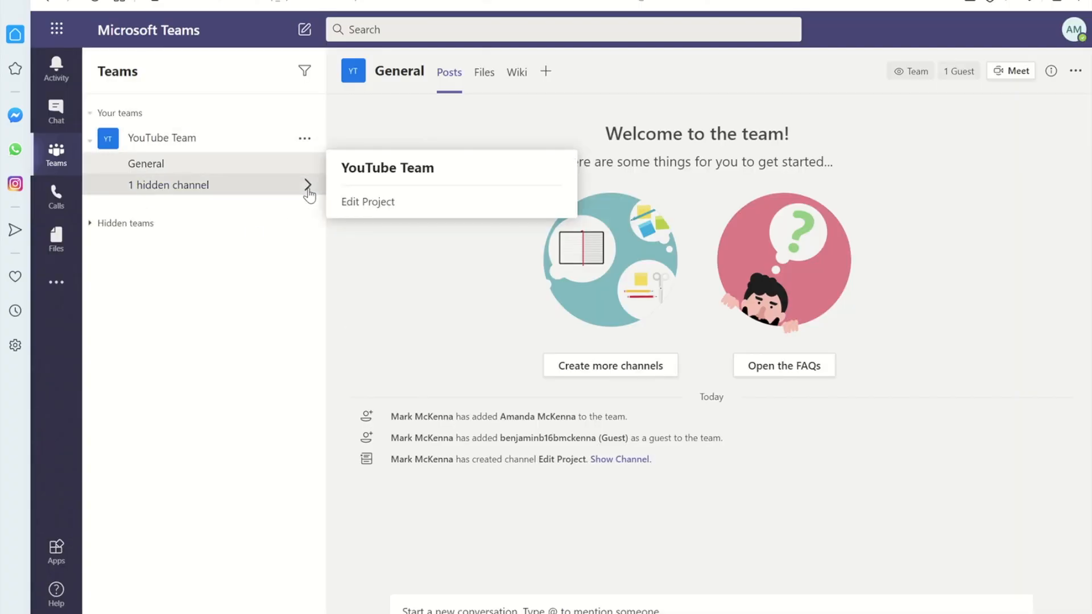
{"action": "mouse_move", "coordinate": [681, 217]}
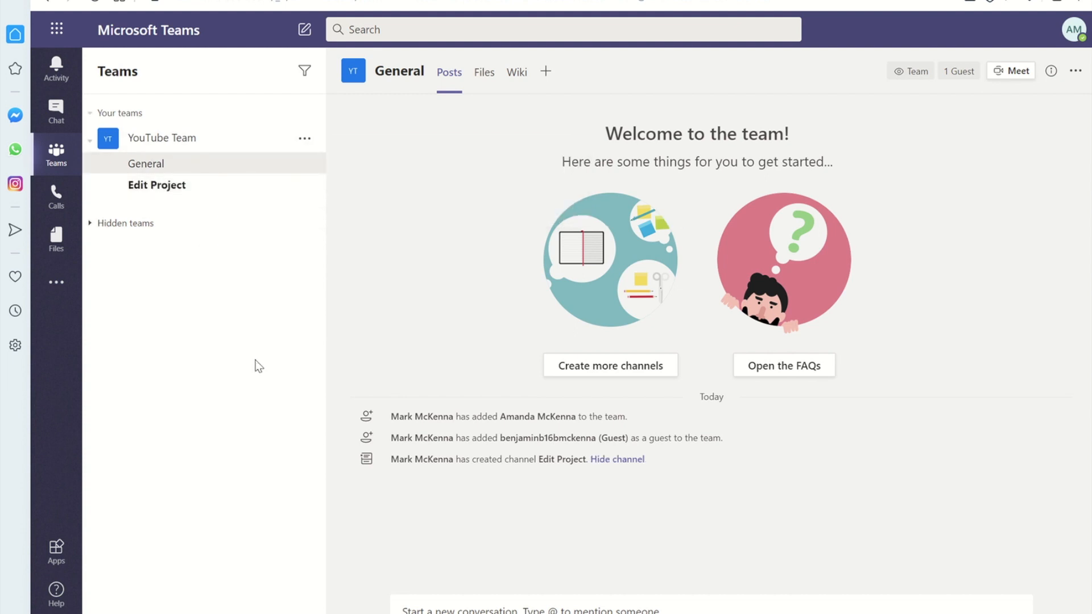
{"action": "mouse_move", "coordinate": [234, 202]}
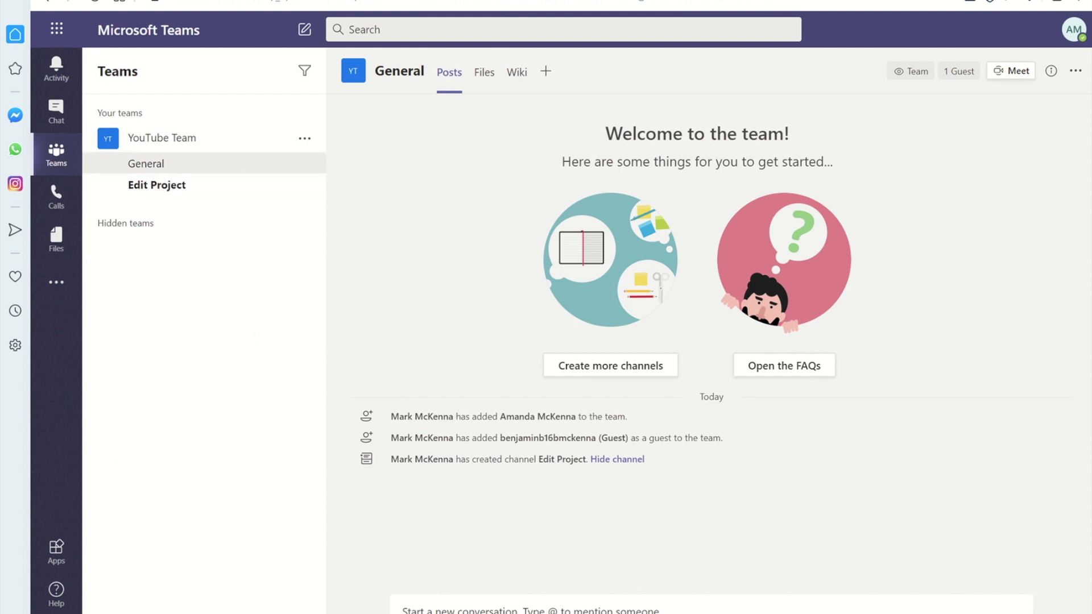
Step: Open the Edit Project channel from the YouTube Team channel list
{"action": "left_click", "coordinate": [157, 185]}
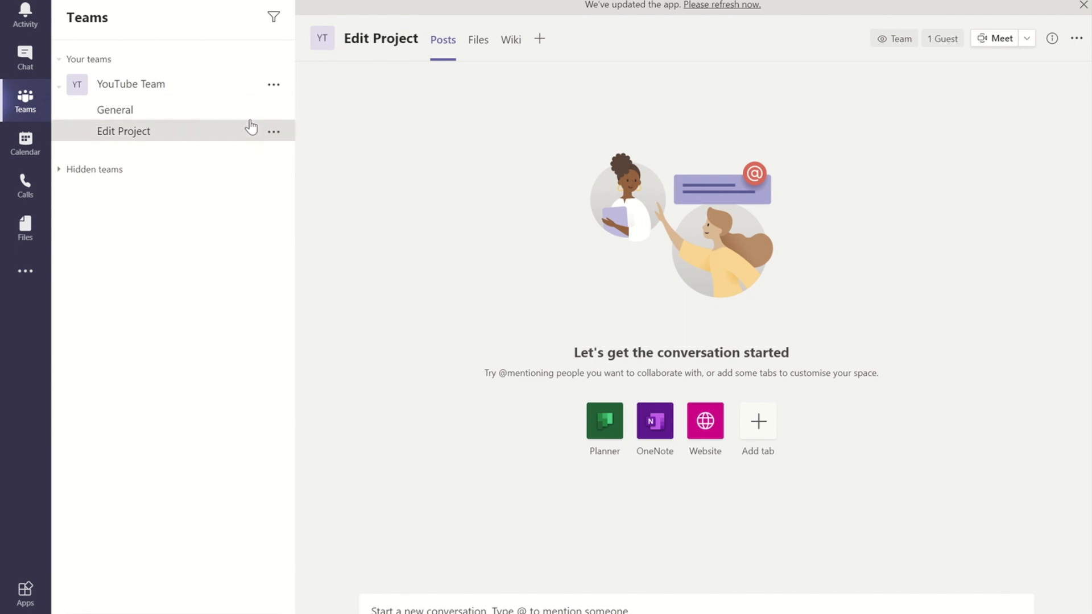
Step: Start a new YouTube Team channel named 'Special Project' with Private privacy
{"action": "left_click", "coordinate": [274, 84]}
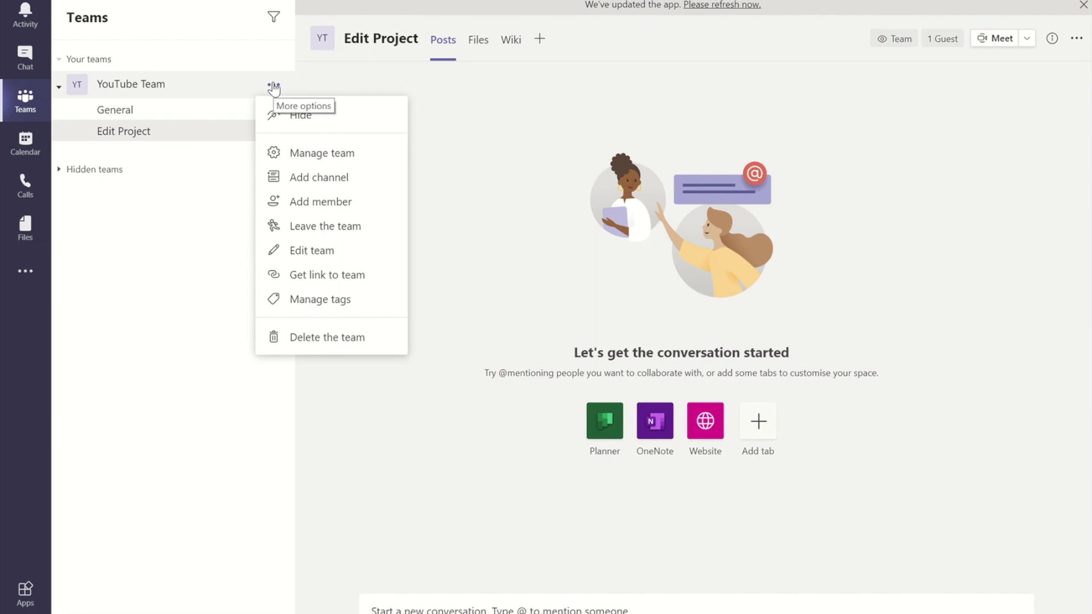
{"action": "mouse_move", "coordinate": [311, 251]}
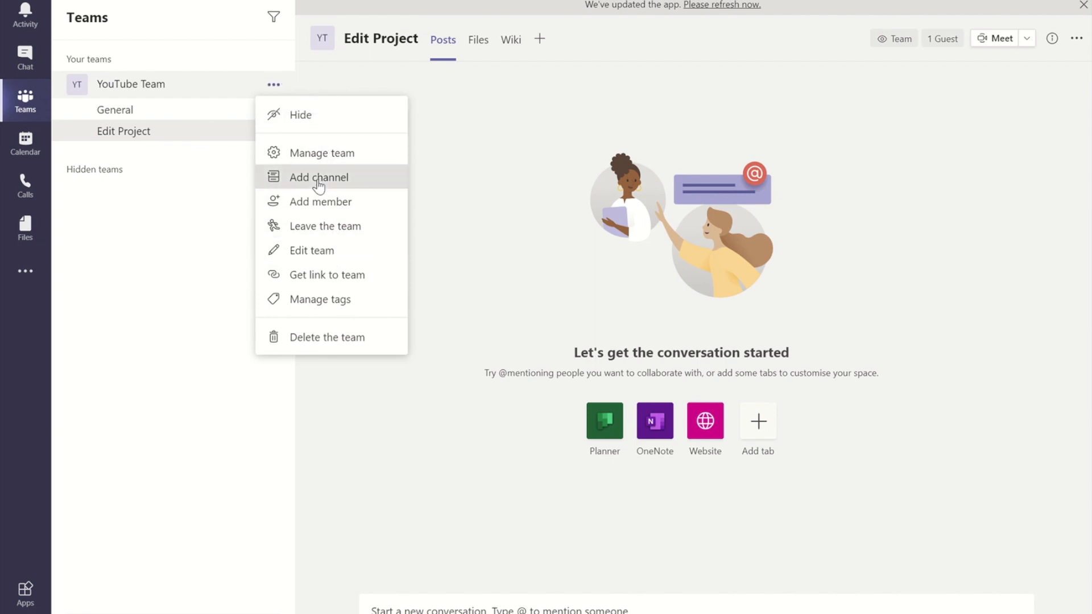
{"action": "left_click", "coordinate": [319, 177]}
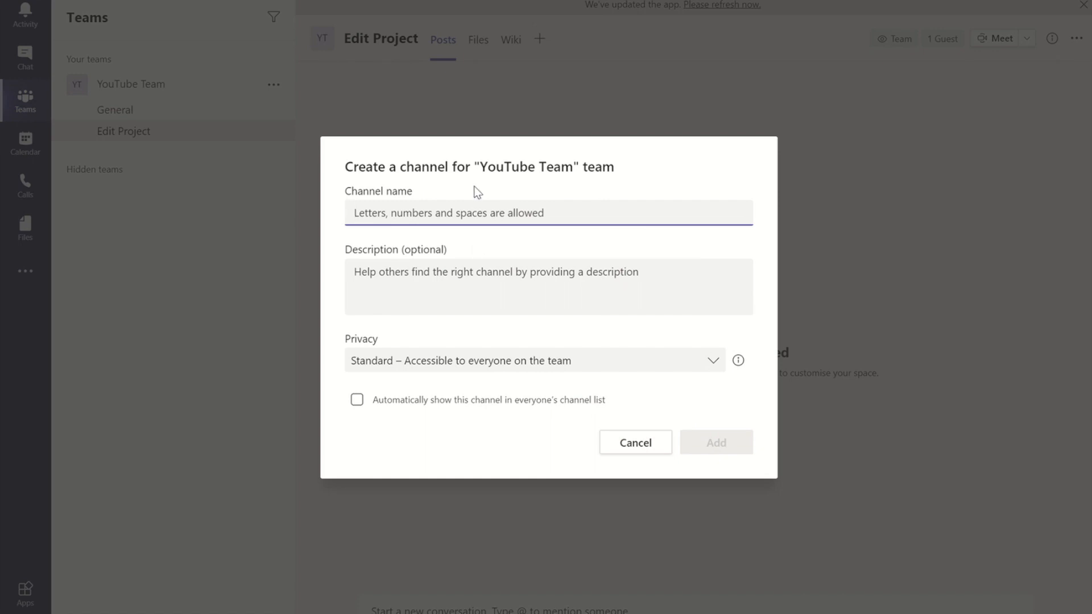
{"action": "type", "text": "Special Project"}
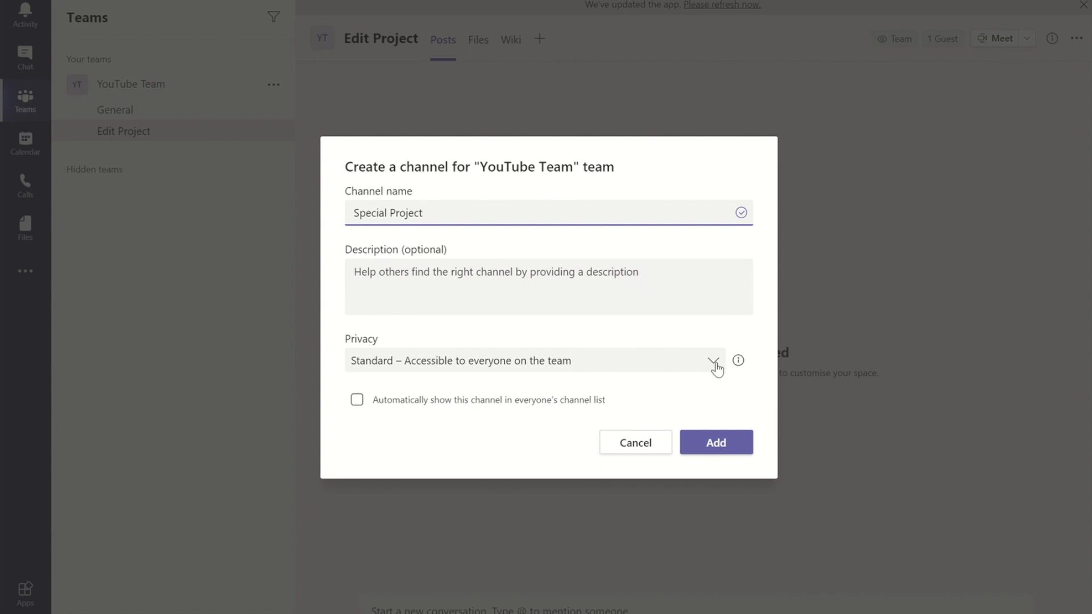
{"action": "left_click", "coordinate": [712, 360]}
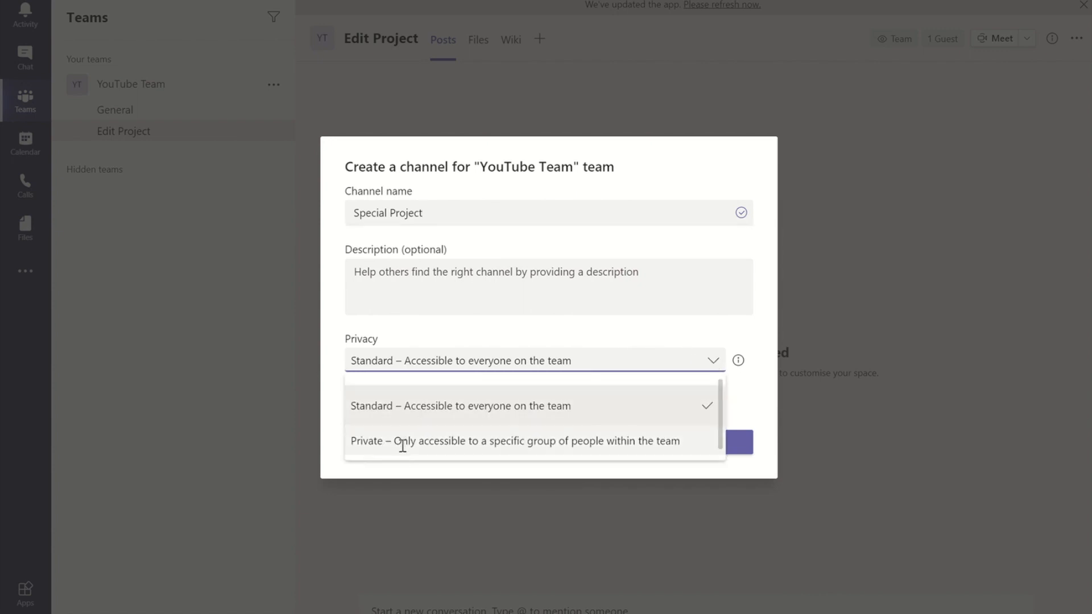
{"action": "left_click", "coordinate": [514, 441]}
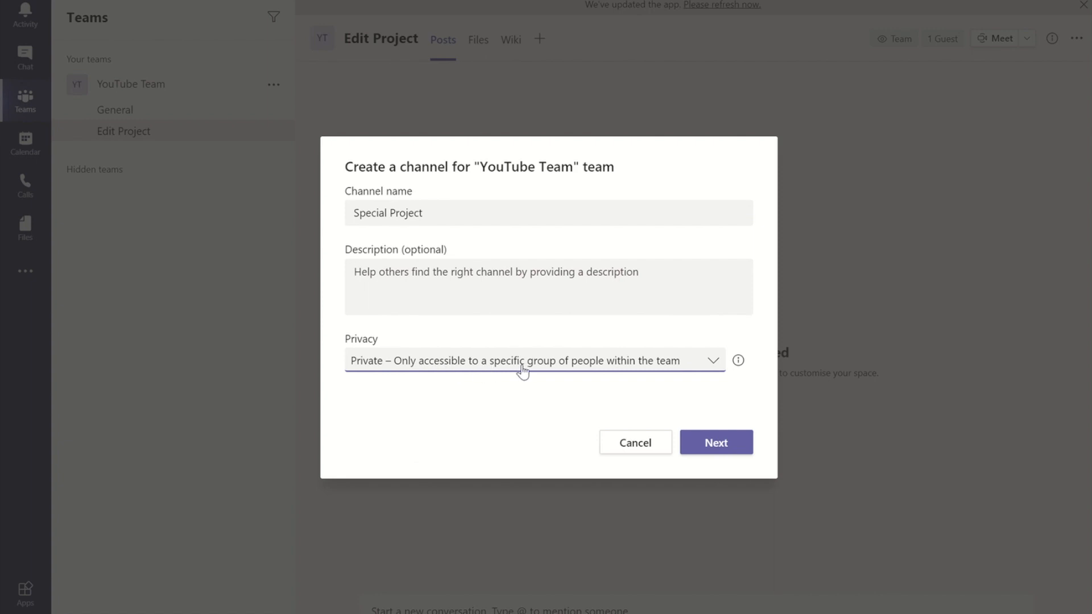
{"action": "mouse_move", "coordinate": [652, 378]}
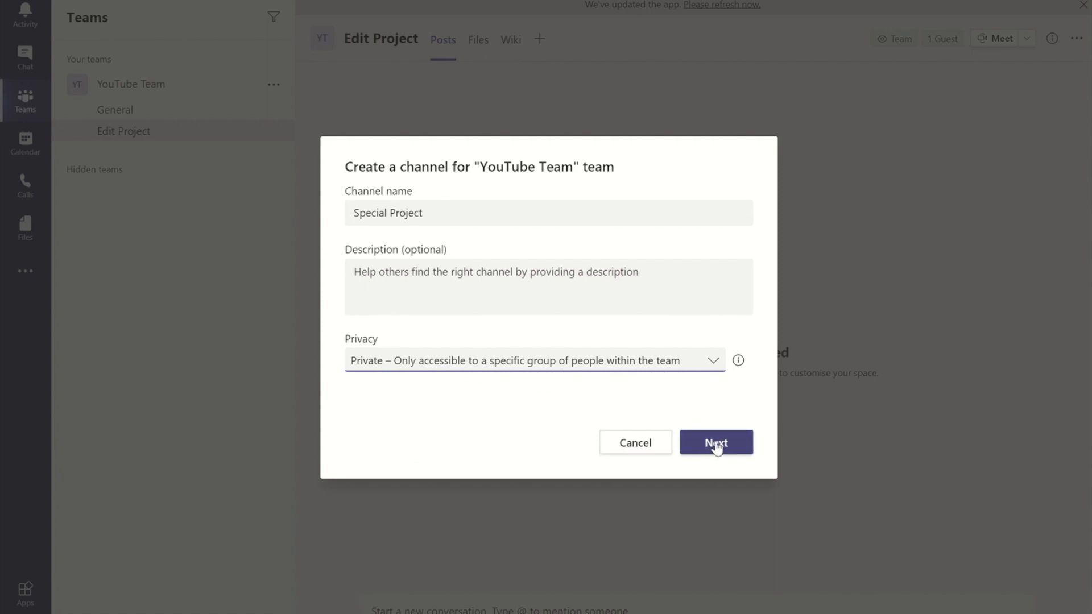
Step: Add the guest as a member and create the private Special Project channel
{"action": "left_click", "coordinate": [715, 443]}
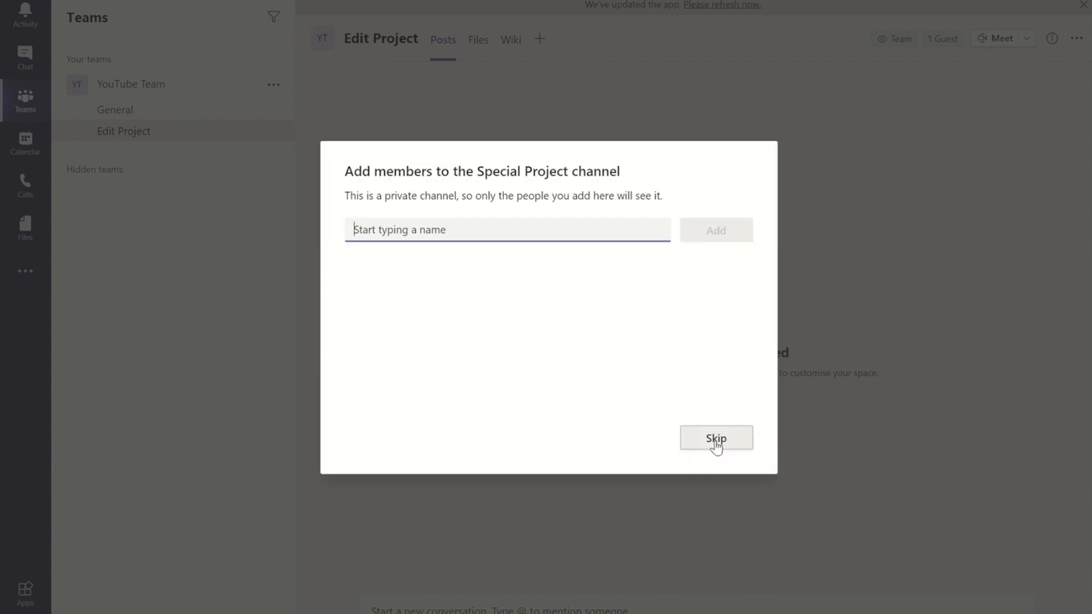
{"action": "mouse_move", "coordinate": [269, 223]}
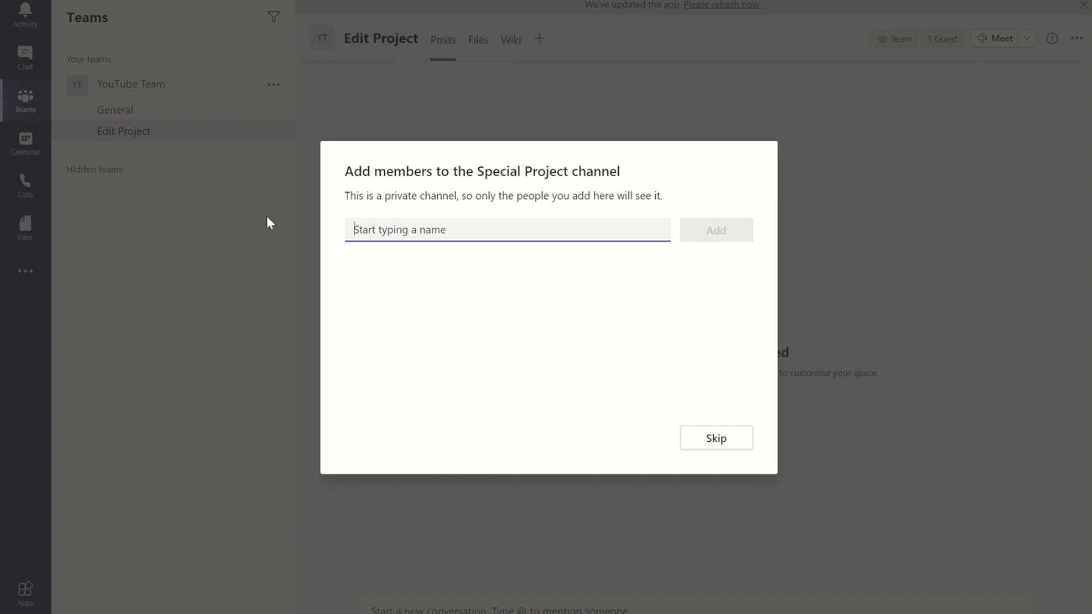
{"action": "type", "text": "benjaminb16bmckenna (Guest"}
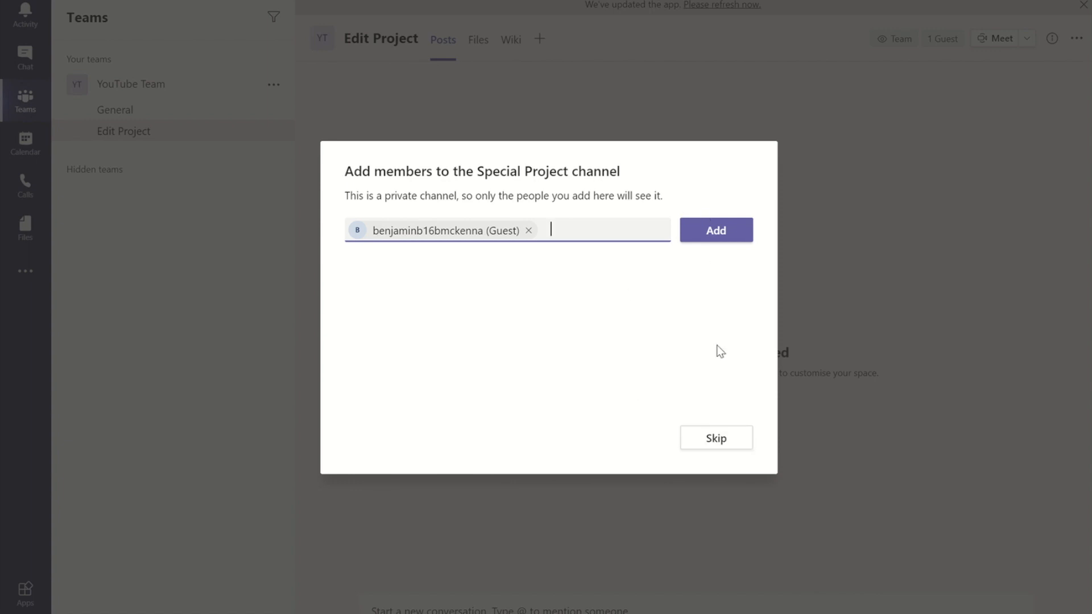
{"action": "left_click", "coordinate": [528, 230]}
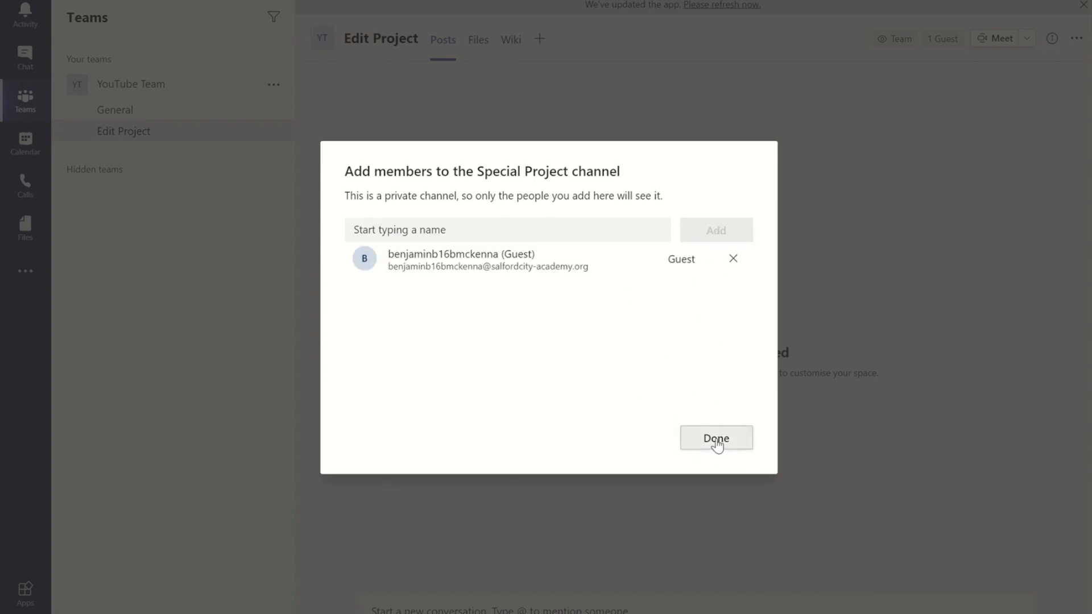
{"action": "left_click", "coordinate": [716, 437]}
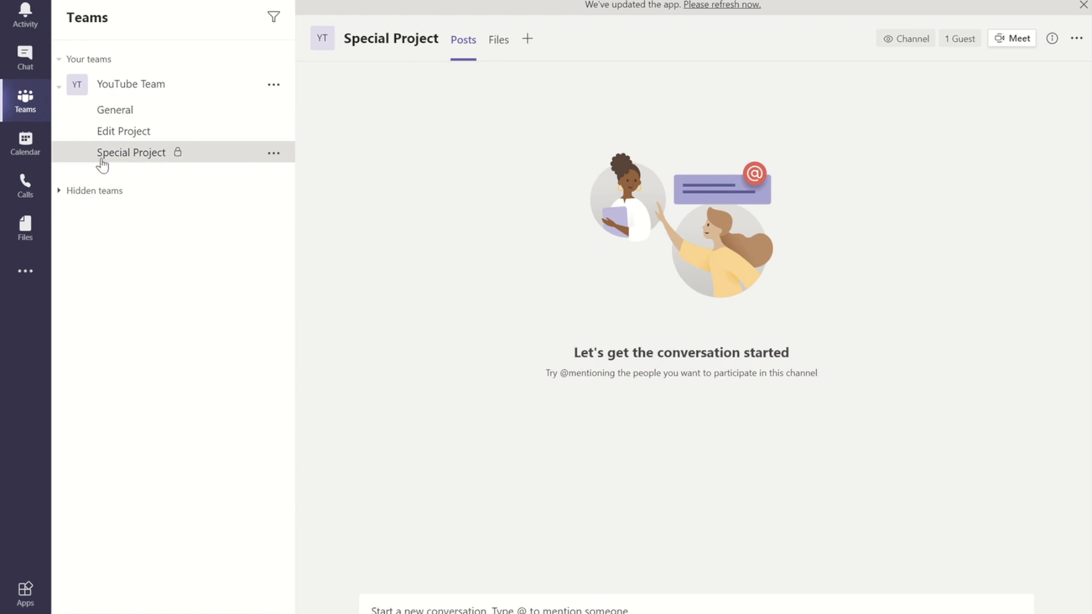
{"action": "mouse_move", "coordinate": [180, 162]}
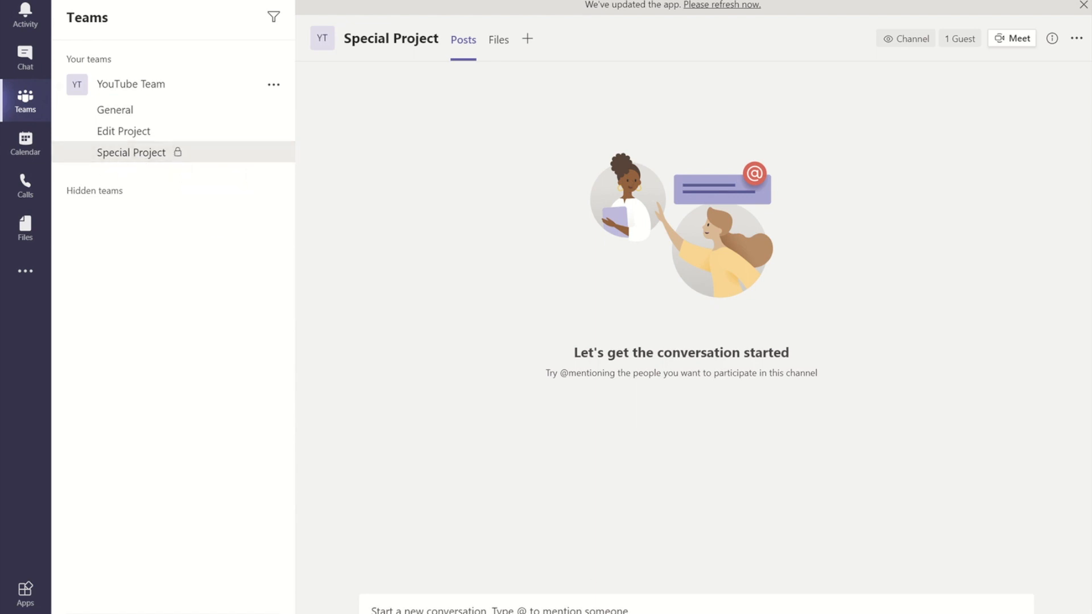
{"action": "left_click", "coordinate": [146, 164]}
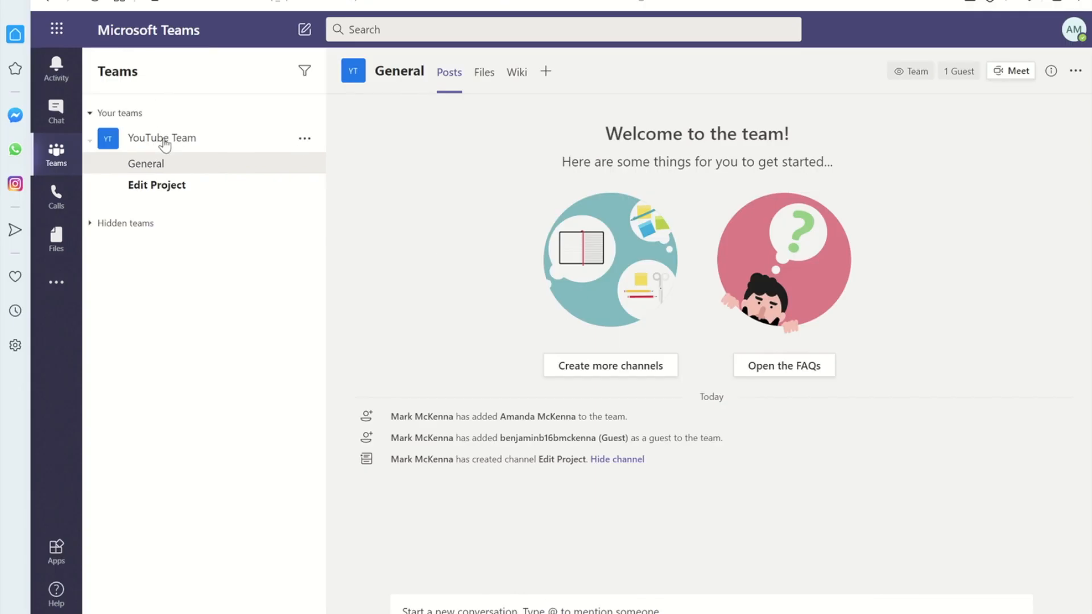
{"action": "mouse_move", "coordinate": [198, 154]}
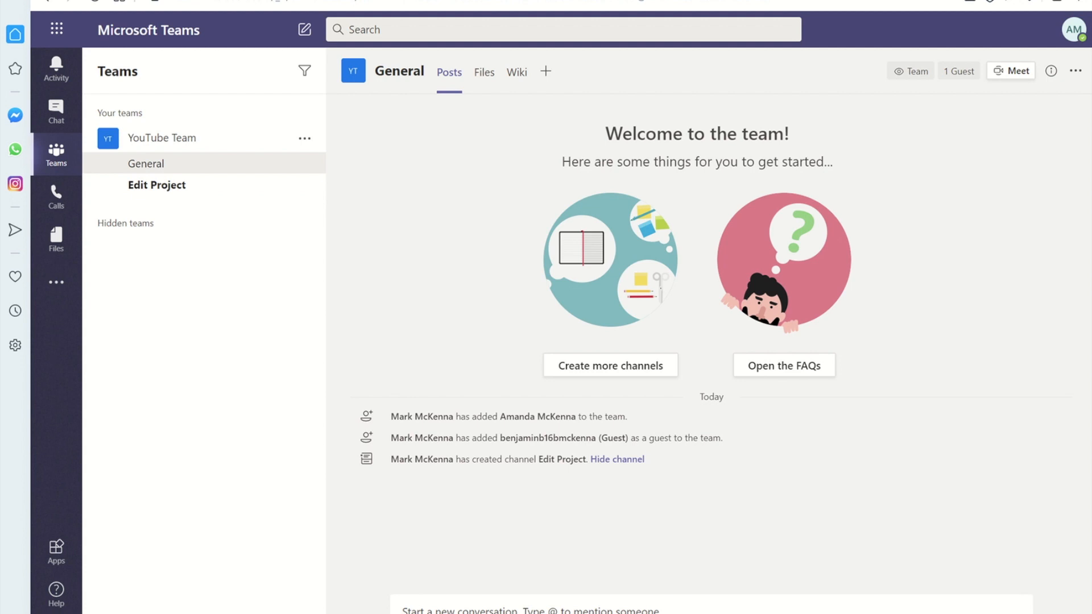
{"action": "left_click", "coordinate": [131, 152]}
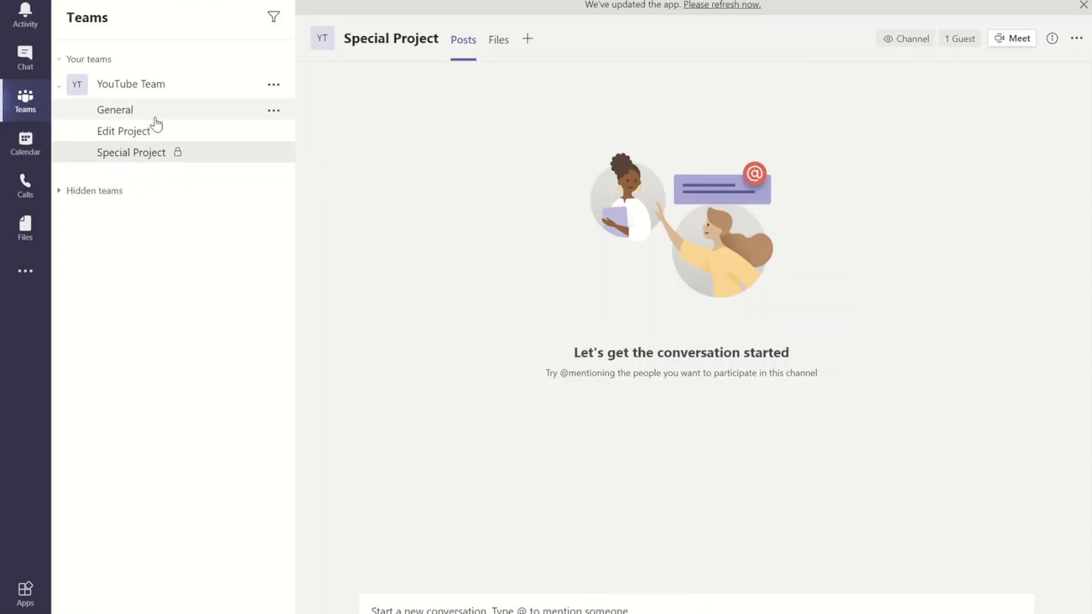
Step: Switch to YouTube Team's General channel
{"action": "left_click", "coordinate": [114, 109]}
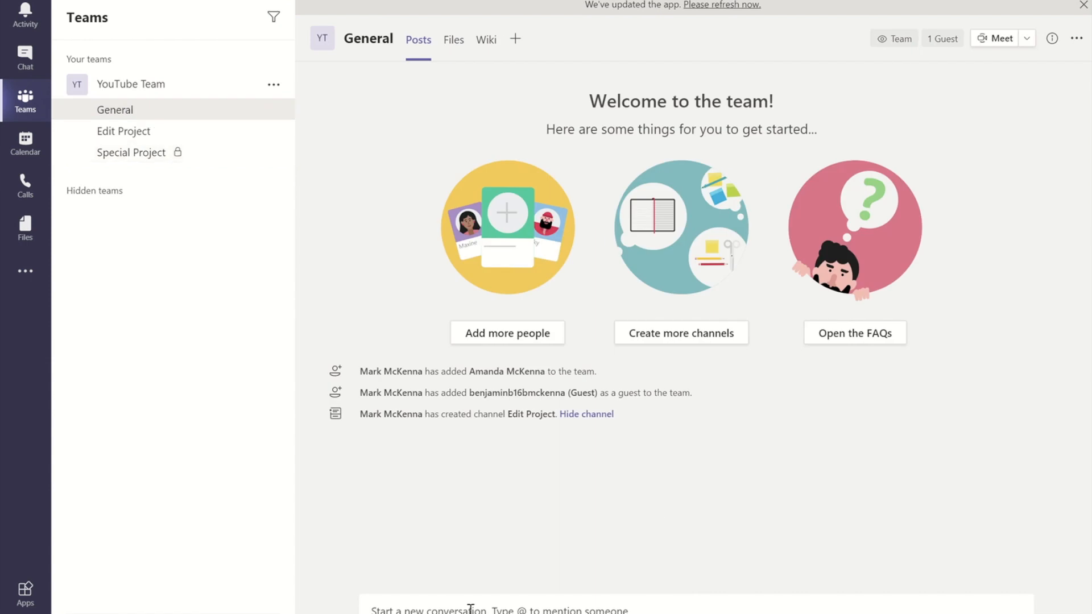
{"action": "mouse_move", "coordinate": [737, 571]}
{"action": "type", "text": "@"}
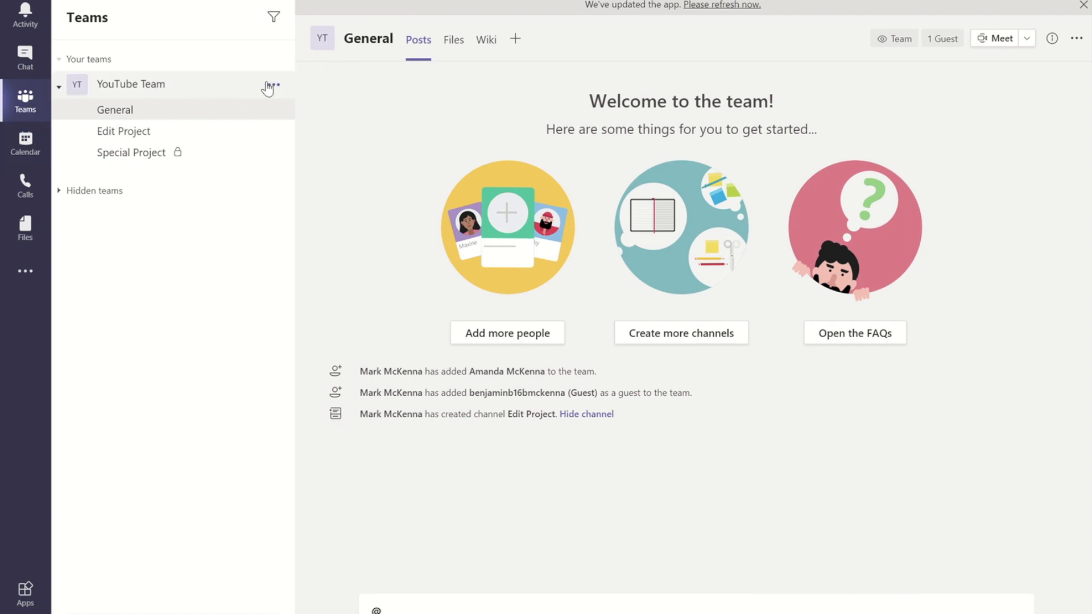
{"action": "mouse_move", "coordinate": [274, 87]}
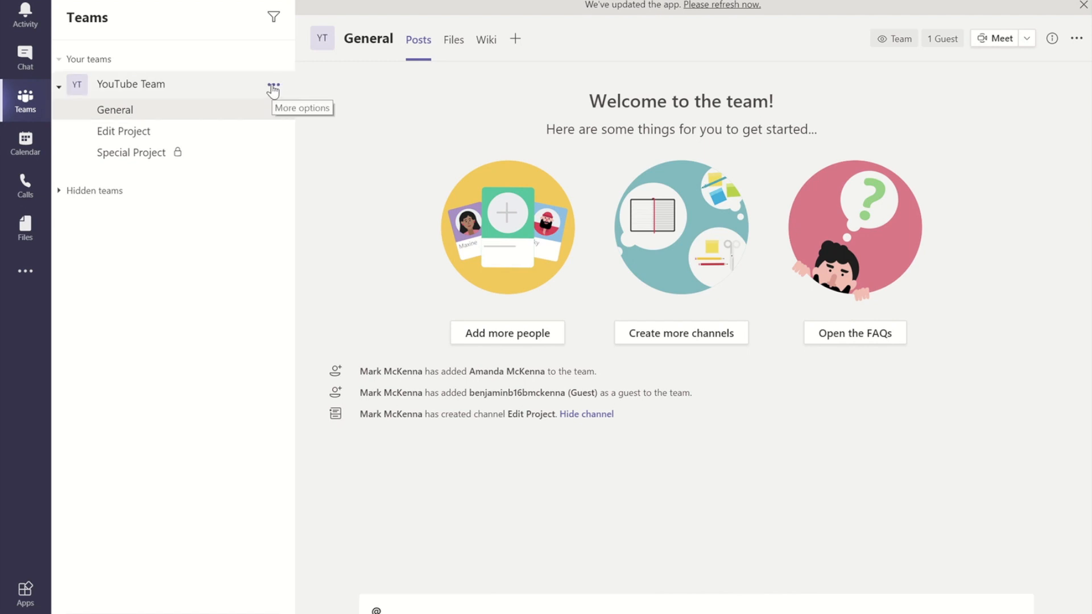
Step: Open Manage tags for YouTube Team and start a new tag
{"action": "left_click", "coordinate": [273, 85]}
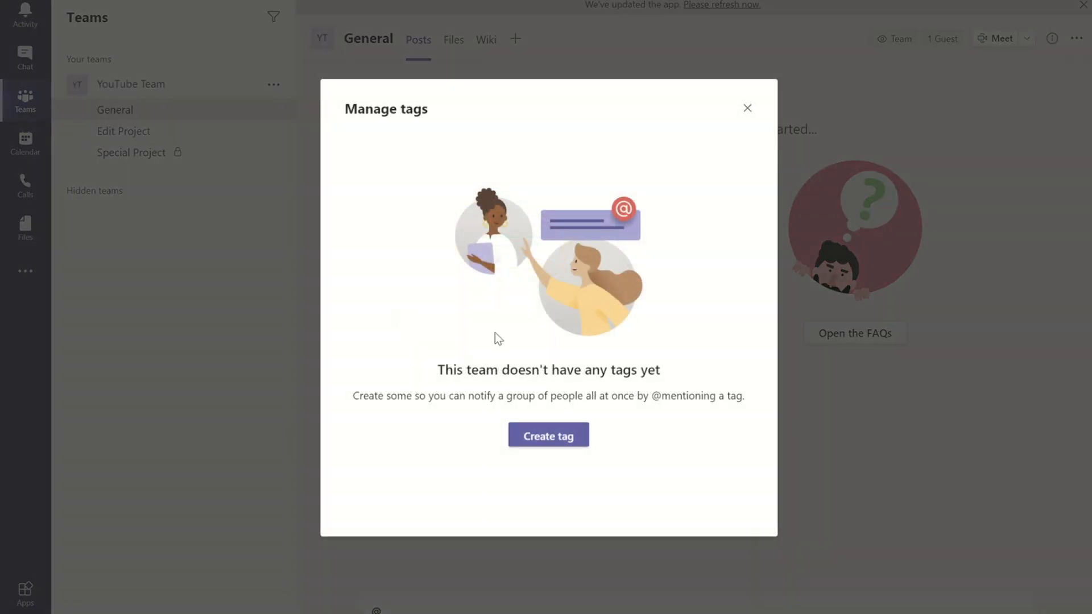
{"action": "mouse_move", "coordinate": [458, 435]}
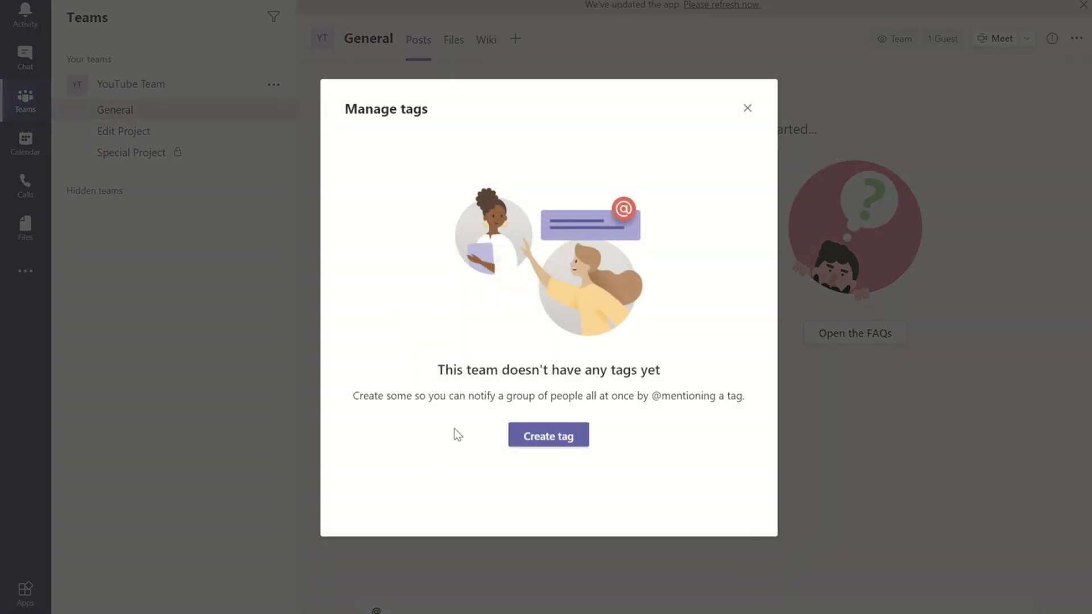
{"action": "mouse_move", "coordinate": [531, 465]}
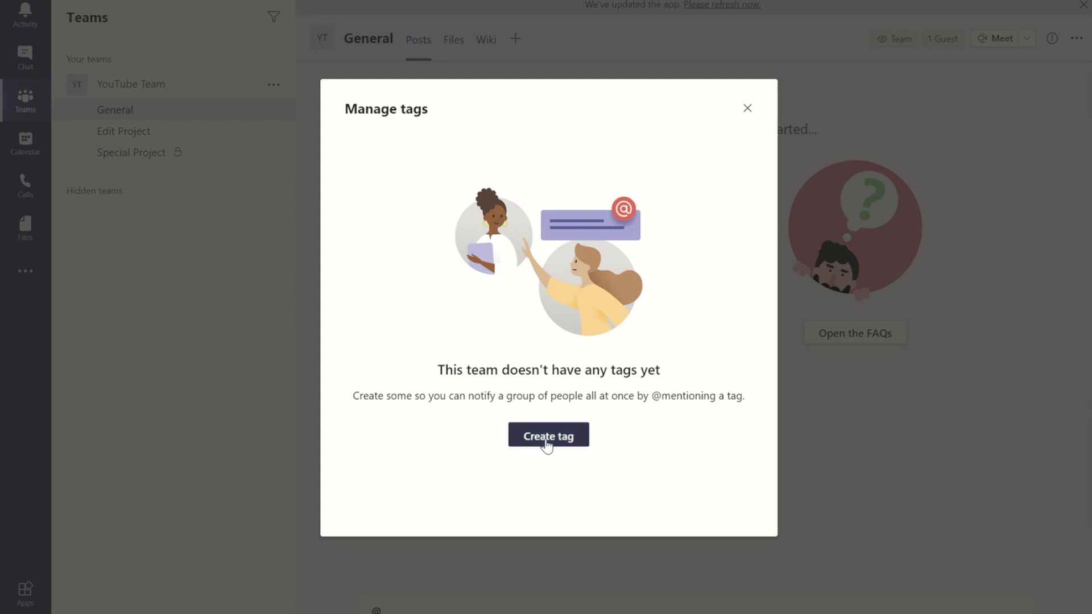
{"action": "left_click", "coordinate": [548, 434]}
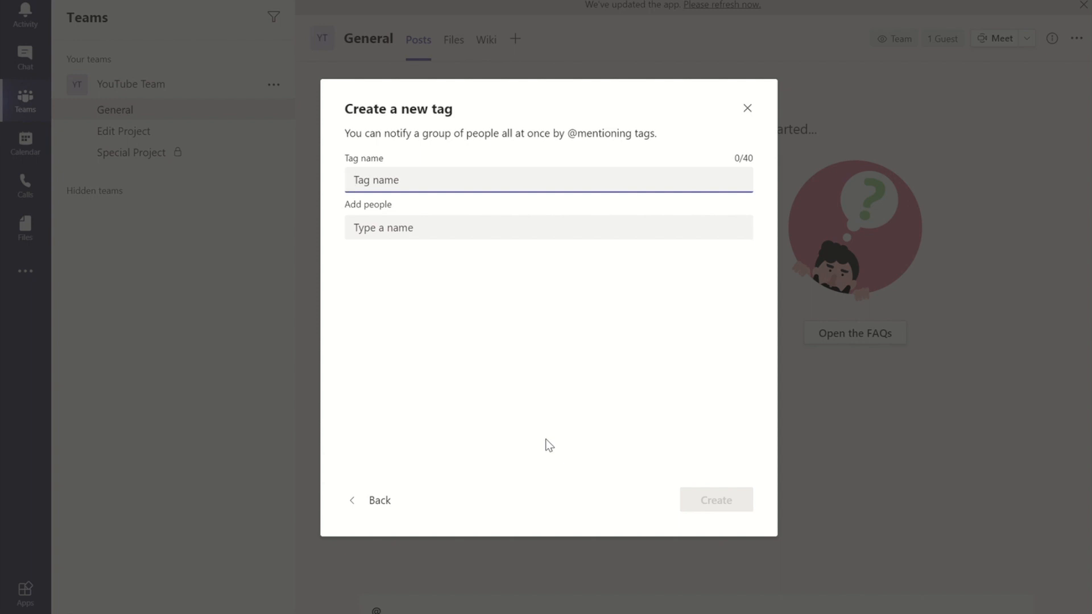
Step: Create tag 'Video Editing Super Stars' with the guest and another team member
{"action": "type", "text": "Video"}
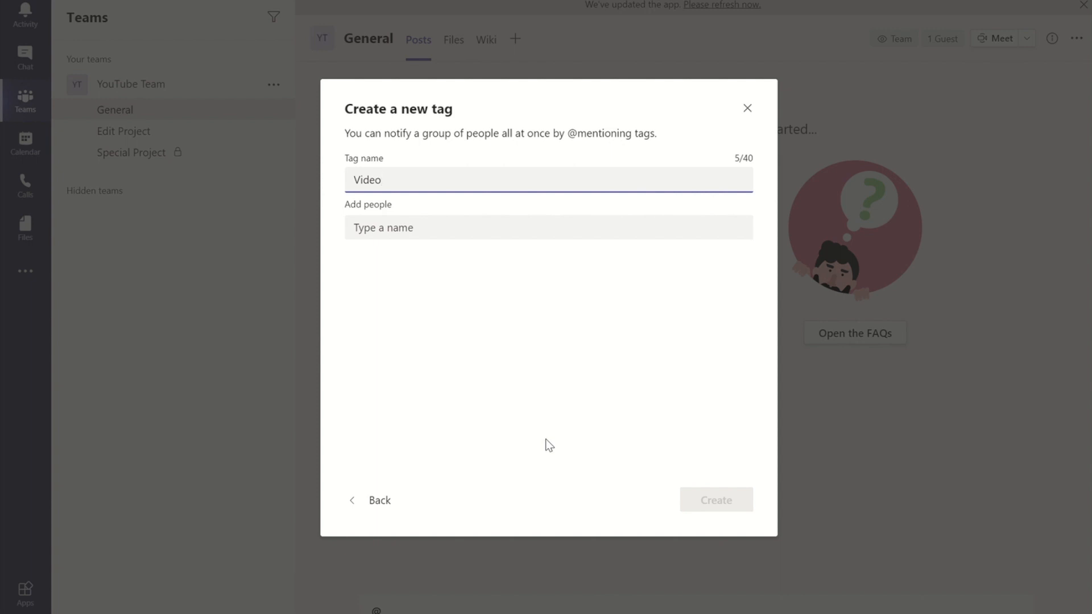
{"action": "type", "text": "Editing Super S"}
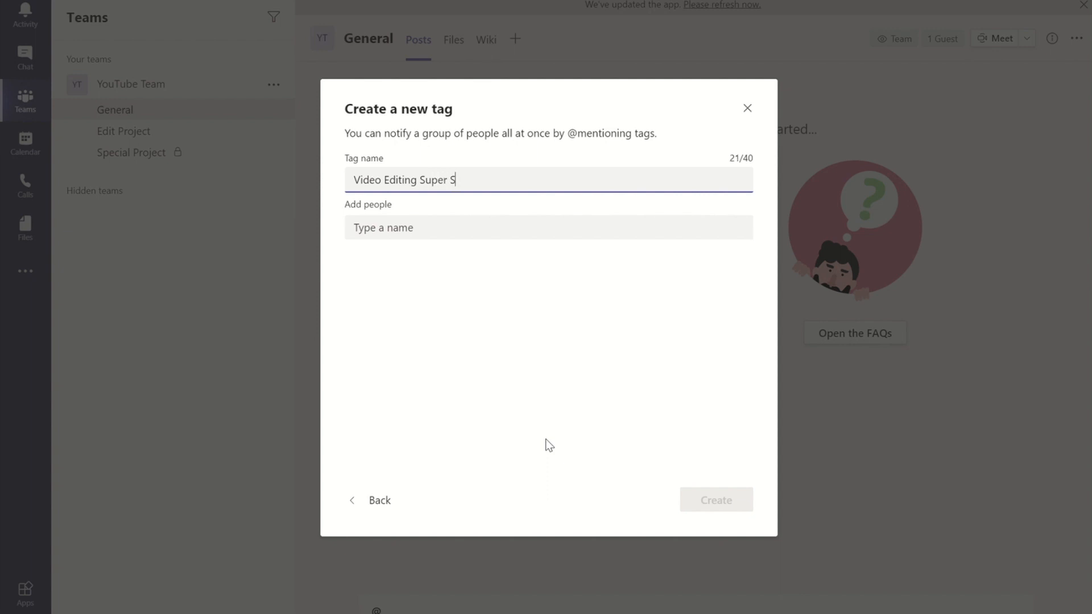
{"action": "type", "text": "tars"}
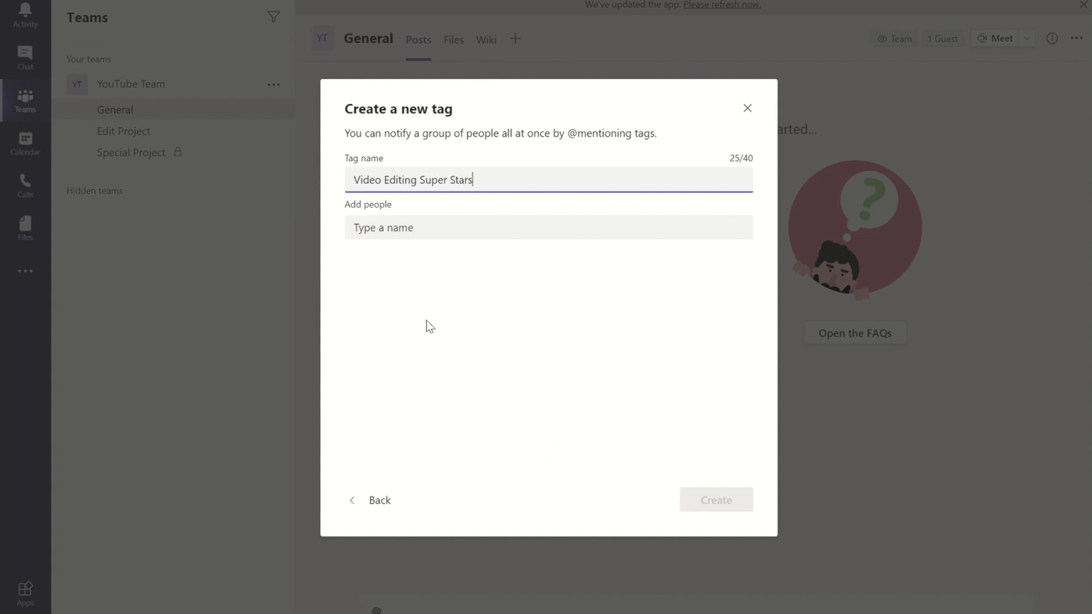
{"action": "left_click", "coordinate": [547, 227]}
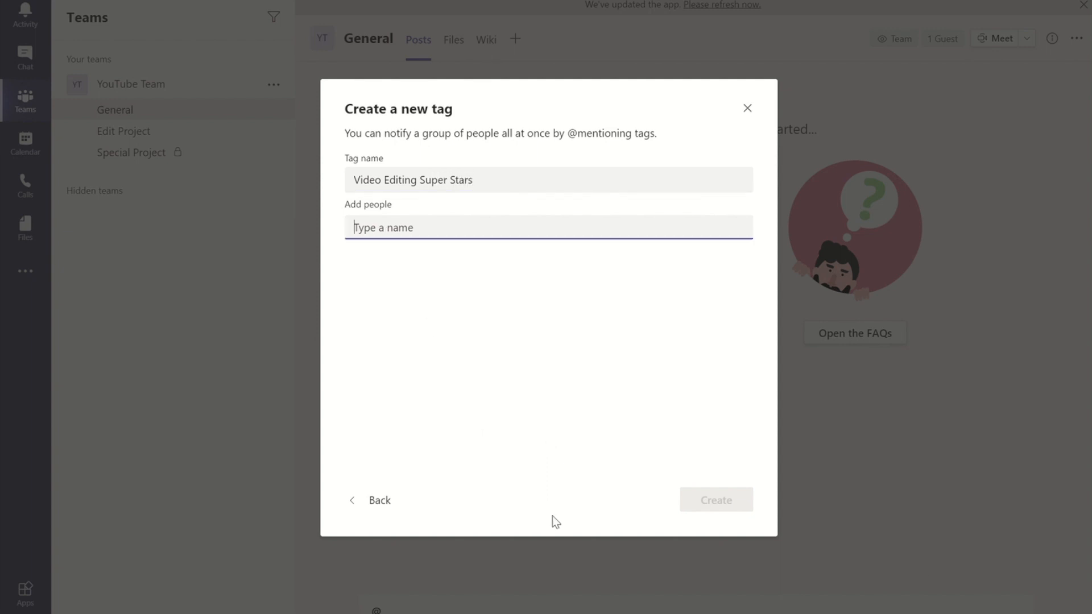
{"action": "type", "text": "benjaminb16bmckenna (Guest"}
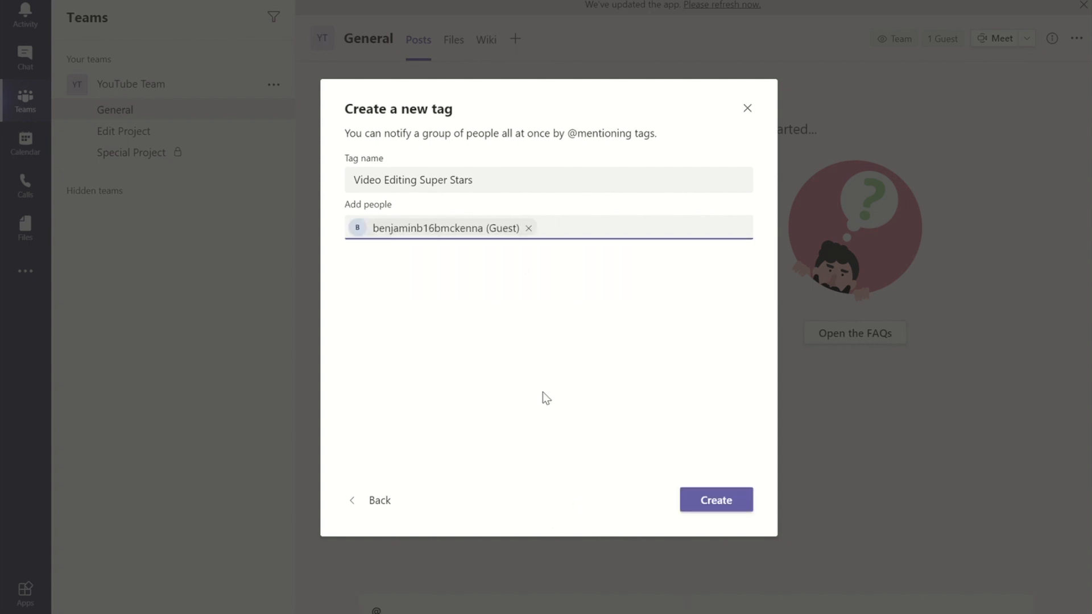
{"action": "left_click", "coordinate": [609, 228]}
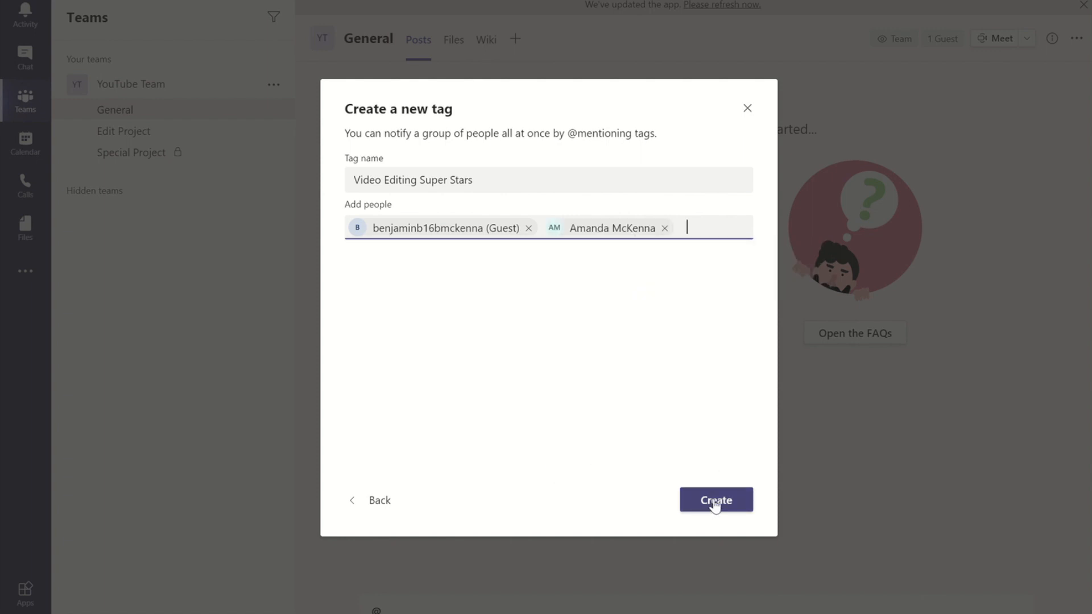
{"action": "left_click", "coordinate": [715, 500]}
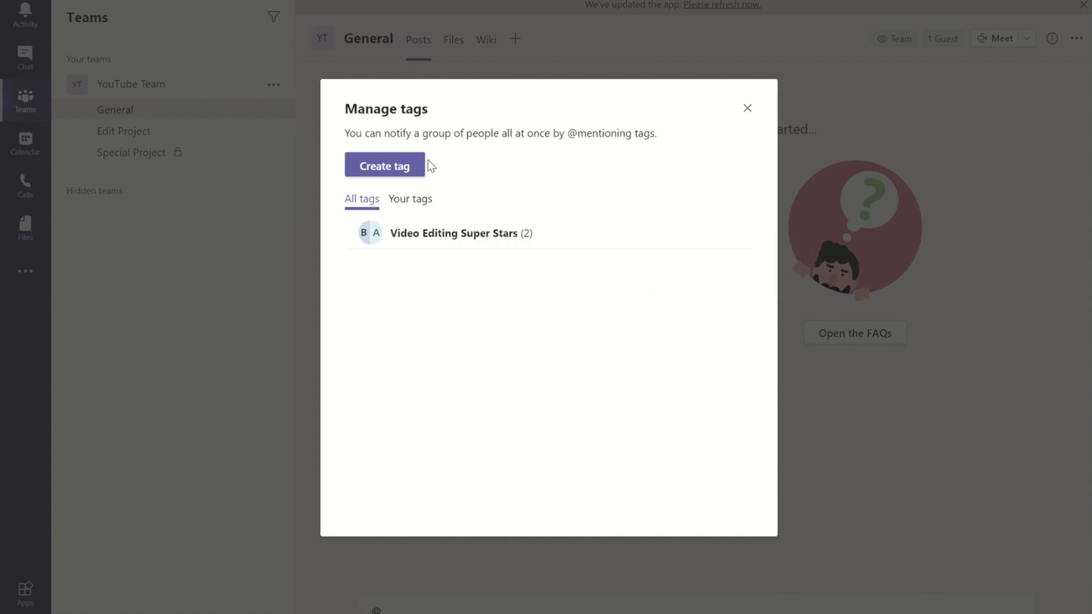
{"action": "mouse_move", "coordinate": [466, 261]}
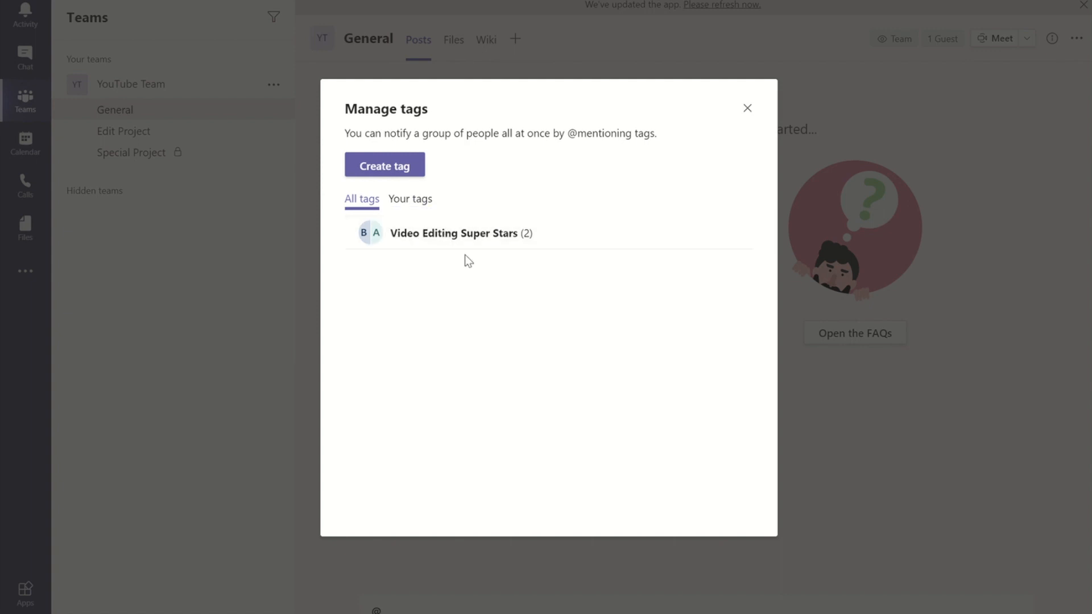
{"action": "mouse_move", "coordinate": [508, 343]}
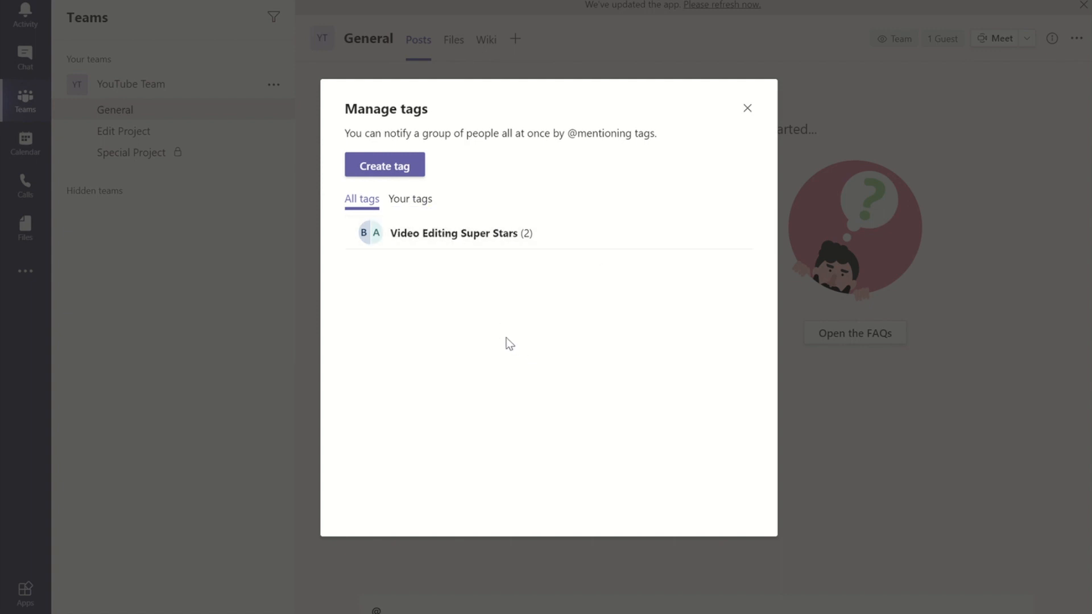
{"action": "mouse_move", "coordinate": [748, 108]}
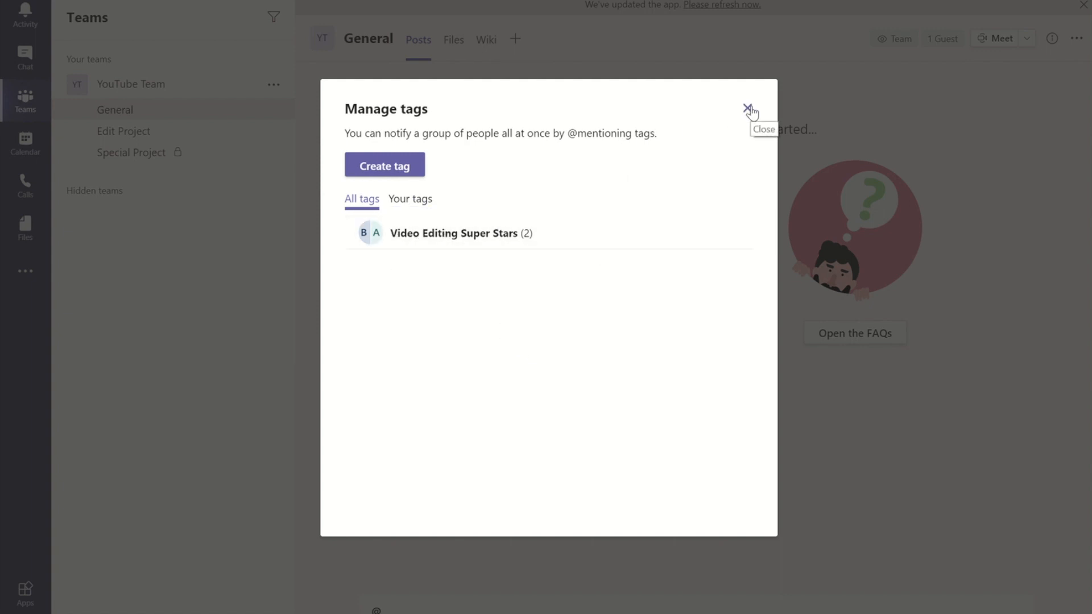
Step: Close the Manage tags dialog to return to General
{"action": "left_click", "coordinate": [749, 110]}
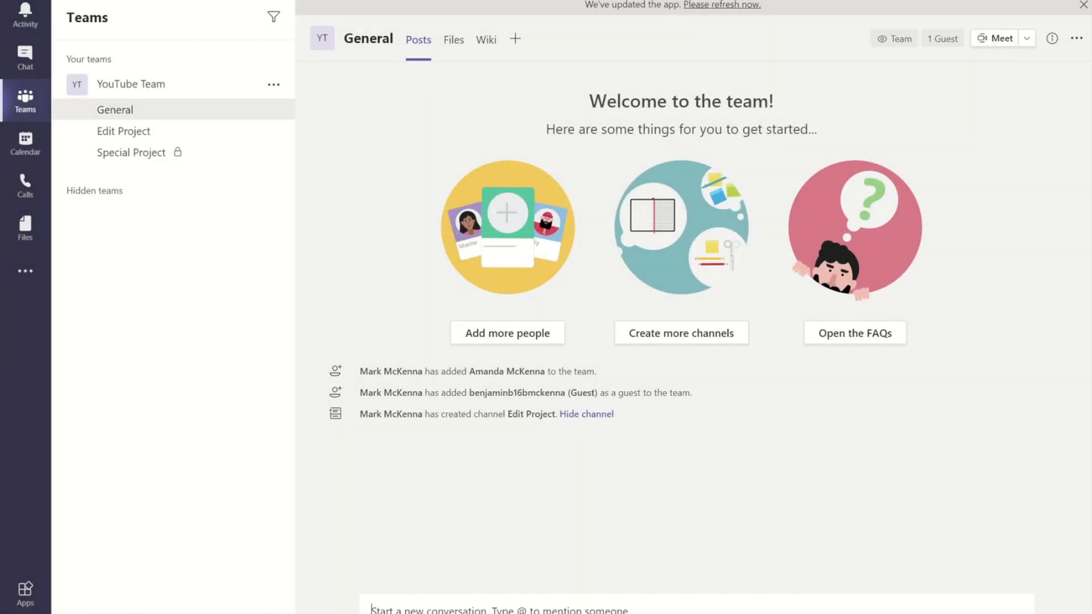
Step: Begin an @ mention in the General compose box to find the tag
{"action": "type", "text": "@"}
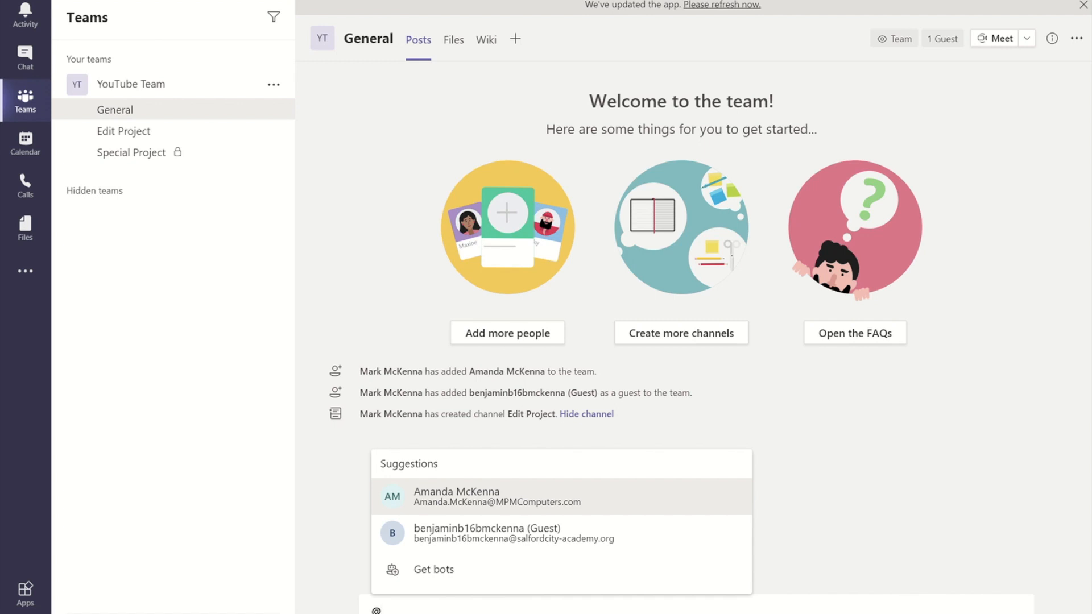
{"action": "type", "text": "y"}
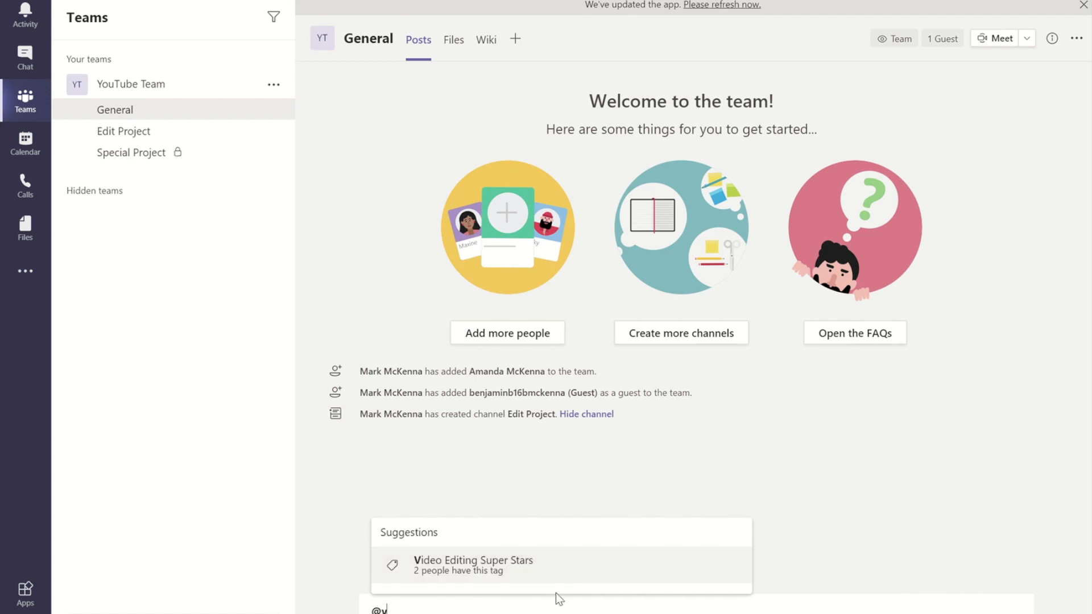
{"action": "mouse_move", "coordinate": [426, 577]}
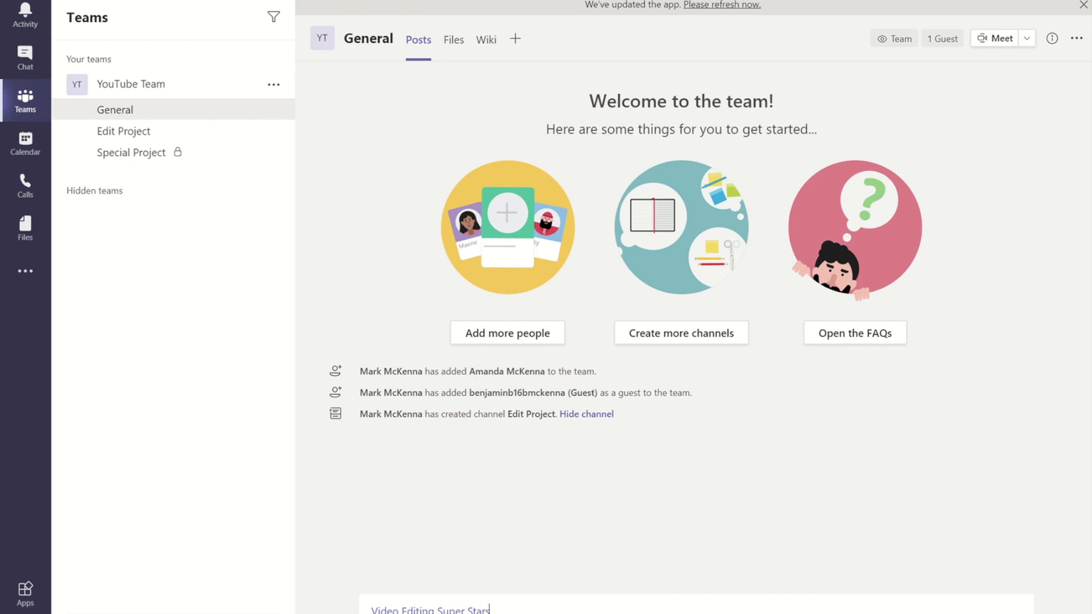
{"action": "mouse_move", "coordinate": [607, 562]}
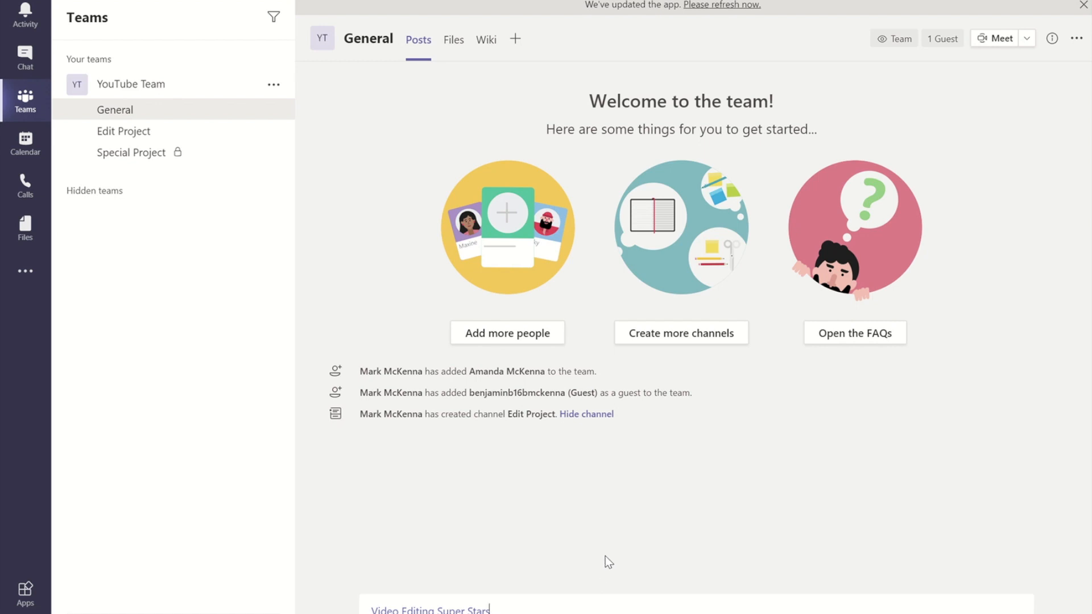
{"action": "mouse_move", "coordinate": [658, 551]}
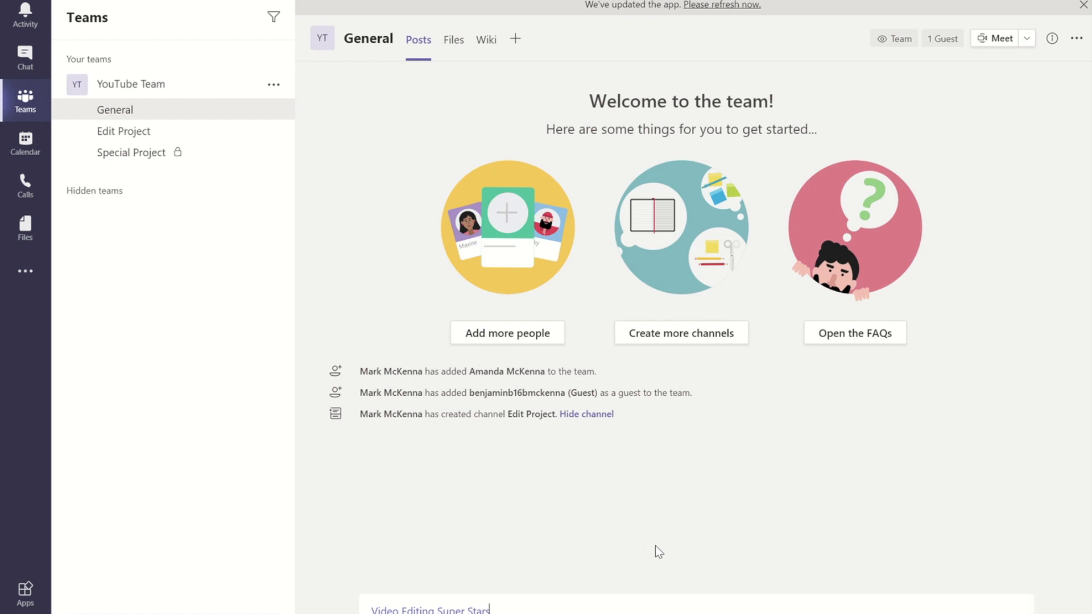
{"action": "mouse_move", "coordinate": [667, 561]}
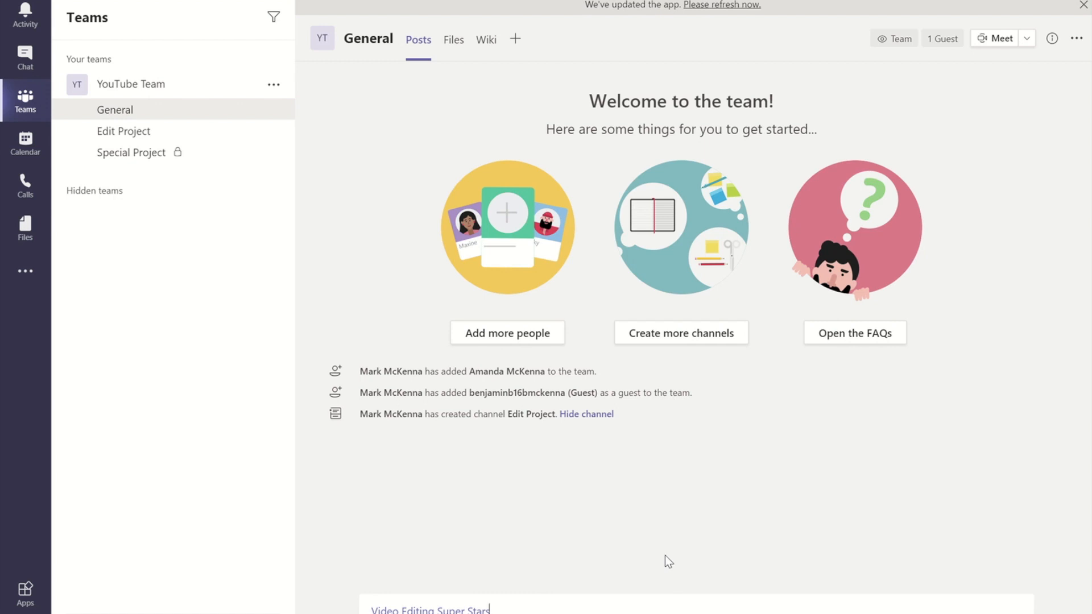
{"action": "mouse_move", "coordinate": [881, 550]}
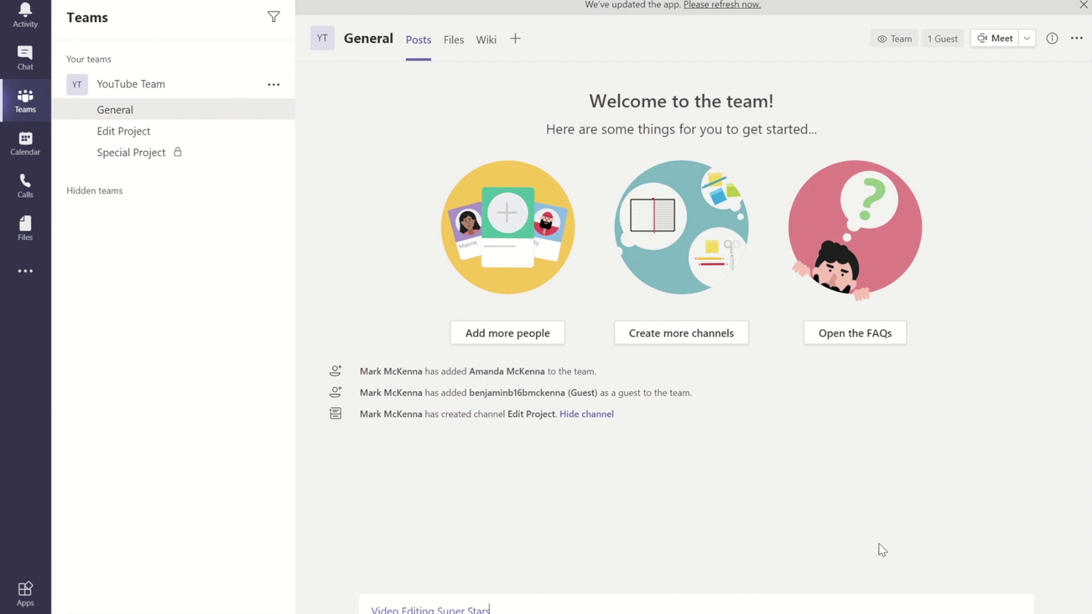